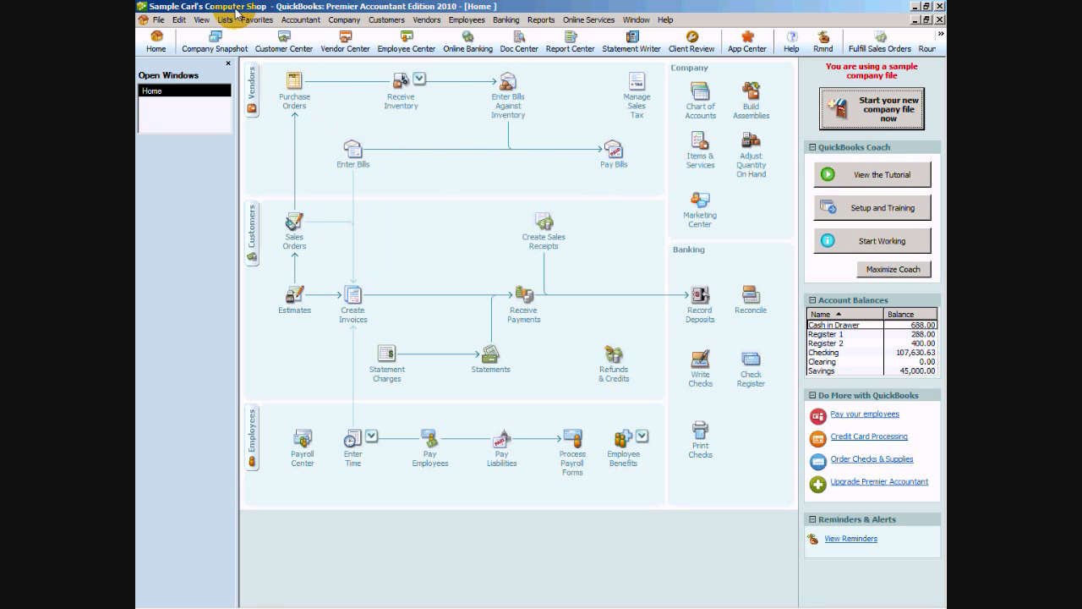
Step: Show the company's Chart of Accounts from the Lists menu
click(225, 20)
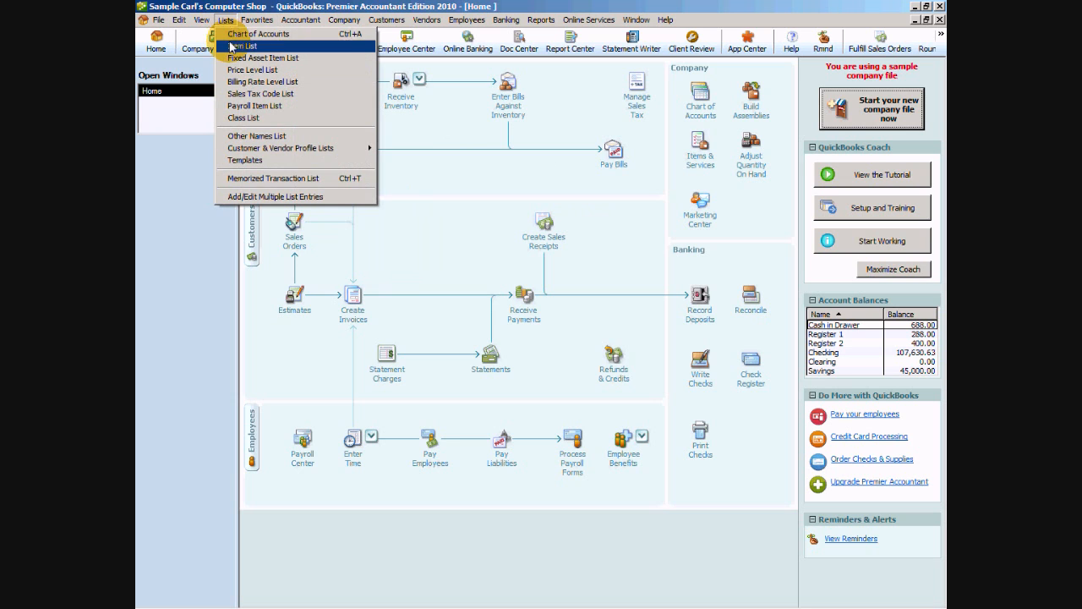
click(259, 34)
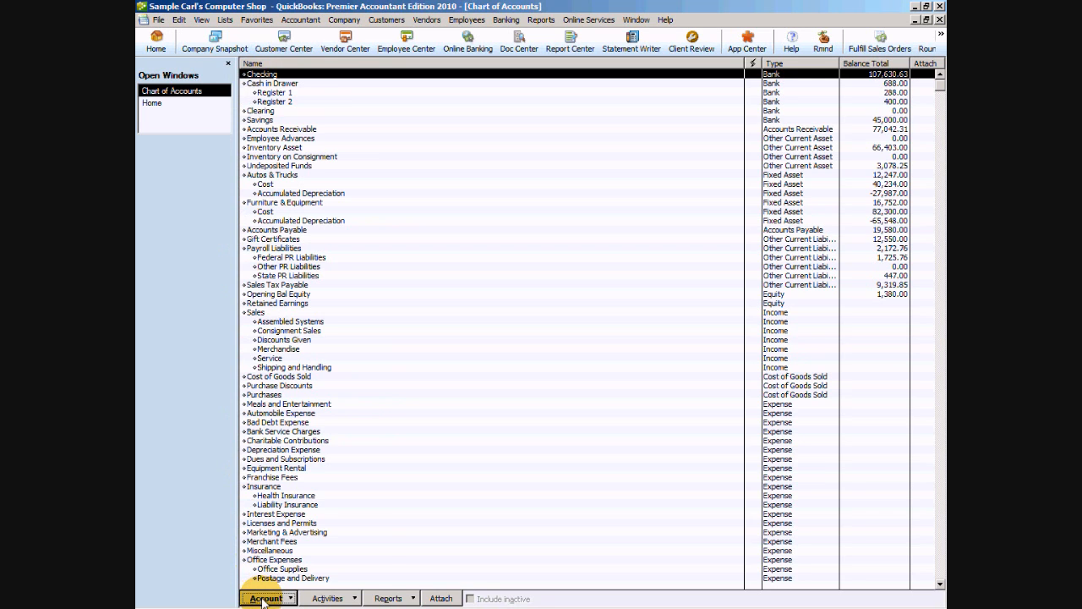
Step: Add an Other Current Asset account named 'Deposits on Inventory' and save it
click(267, 598)
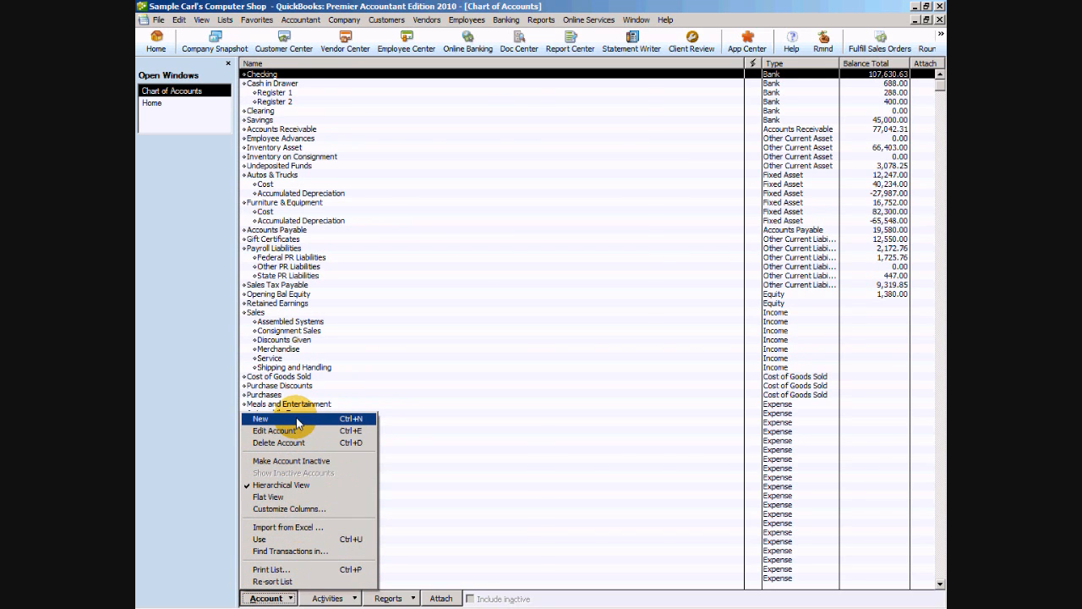
click(261, 419)
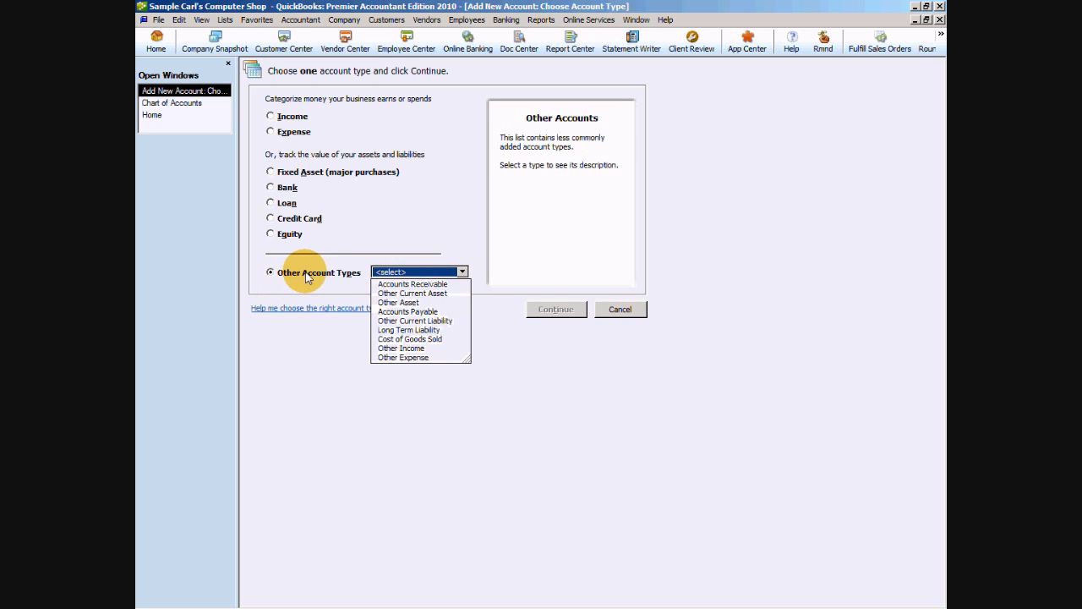
mouse_move(437, 301)
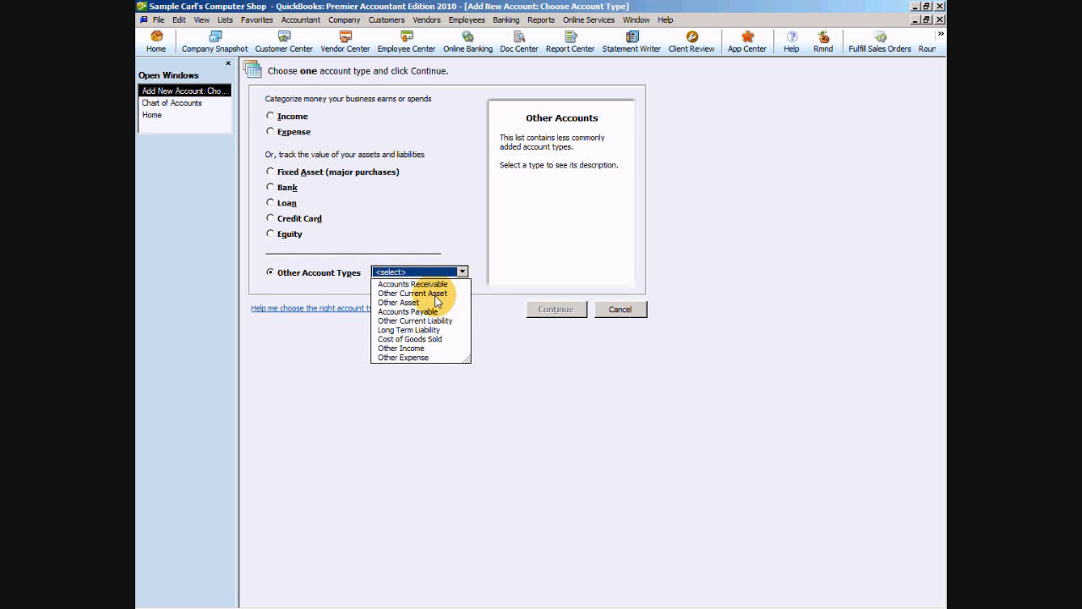
click(413, 293)
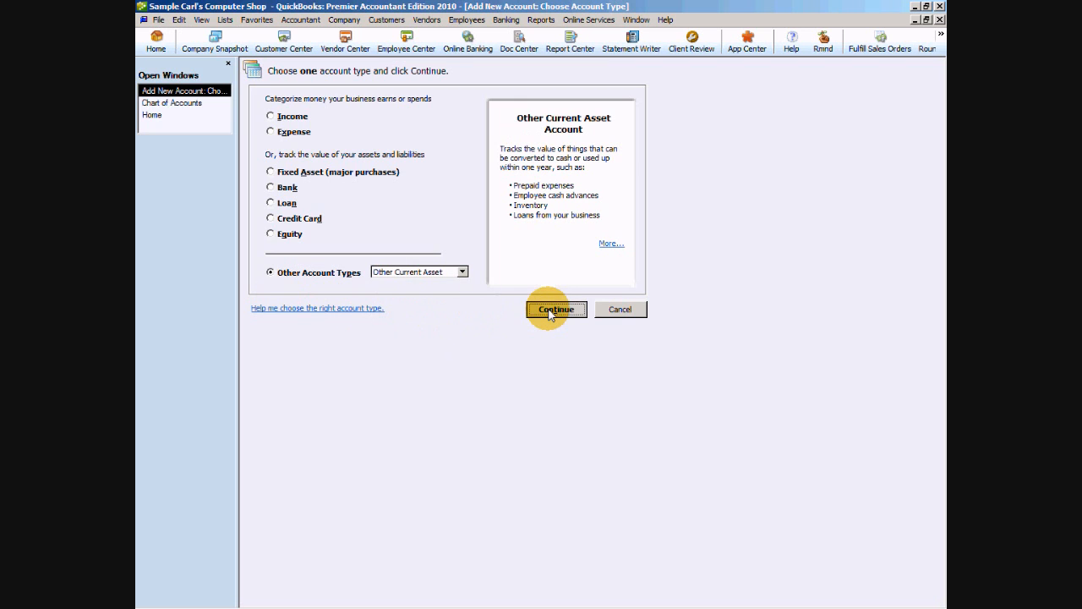
click(555, 308)
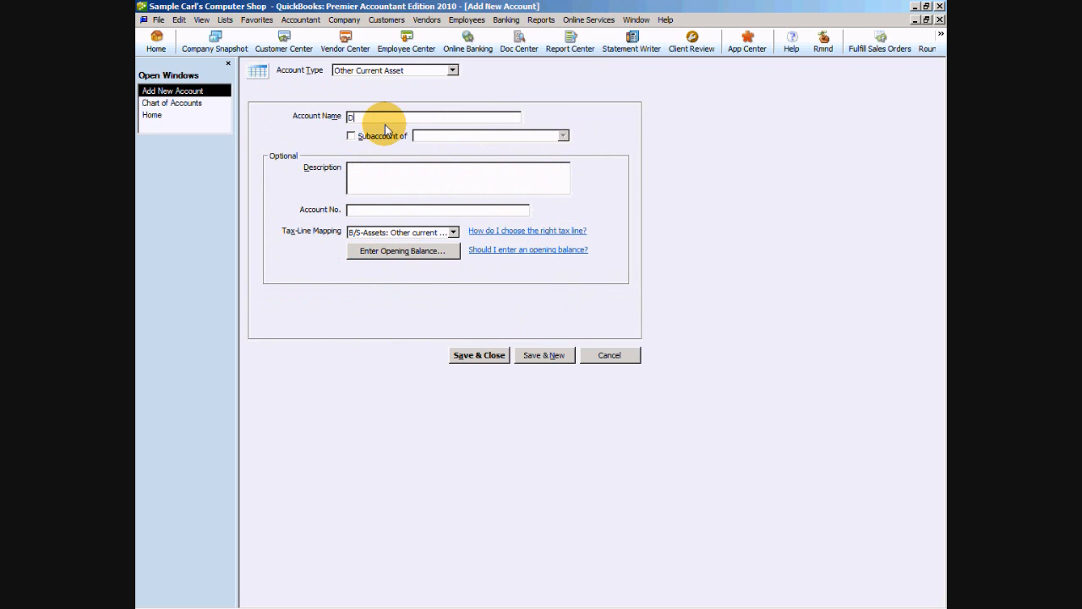
text(Deposits on Inventory)
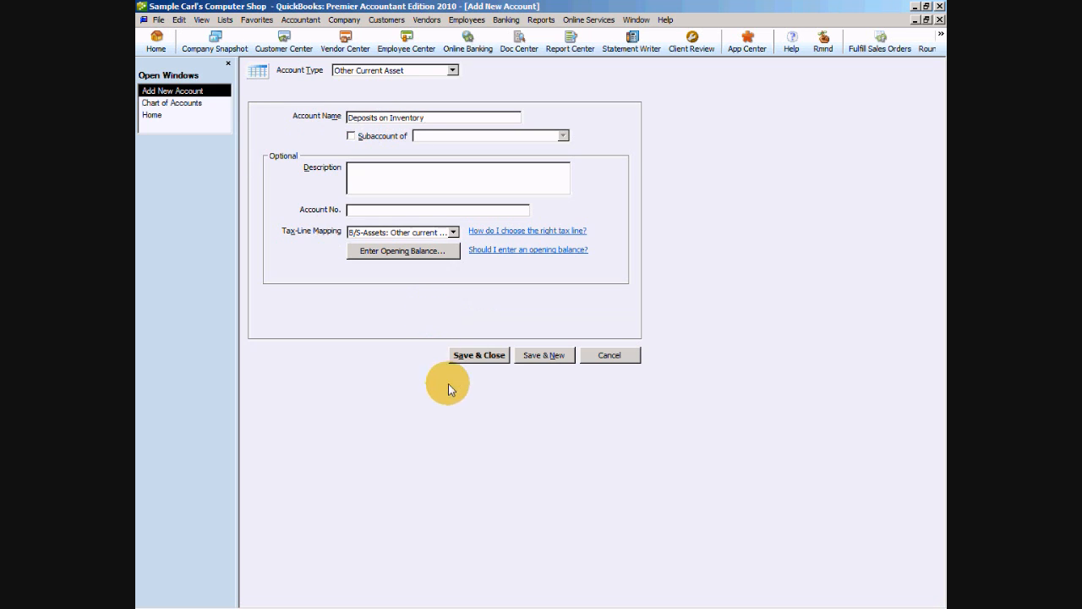
click(479, 356)
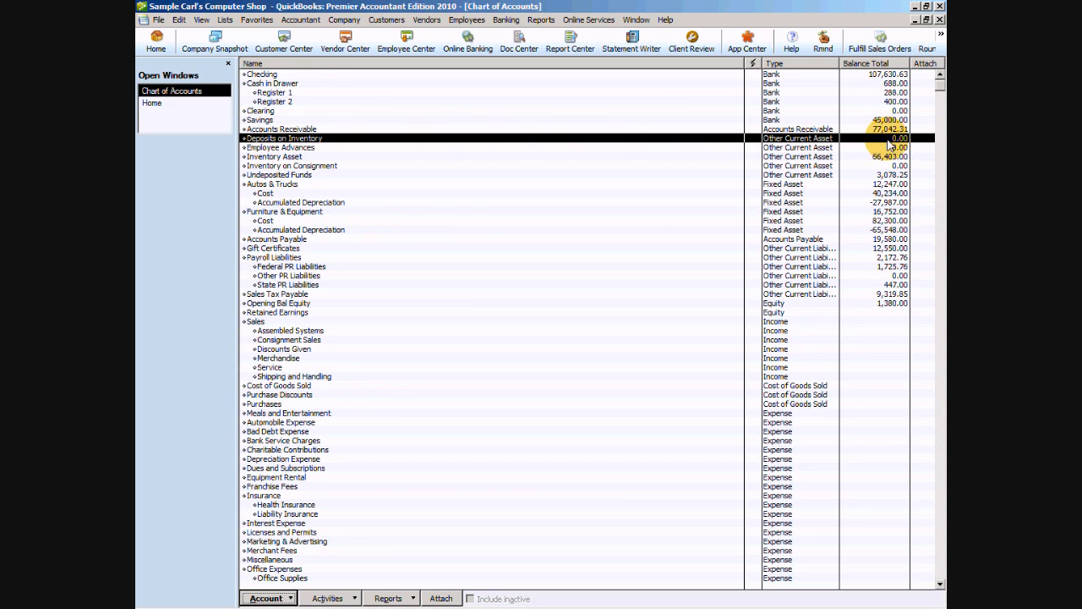
mouse_move(460, 150)
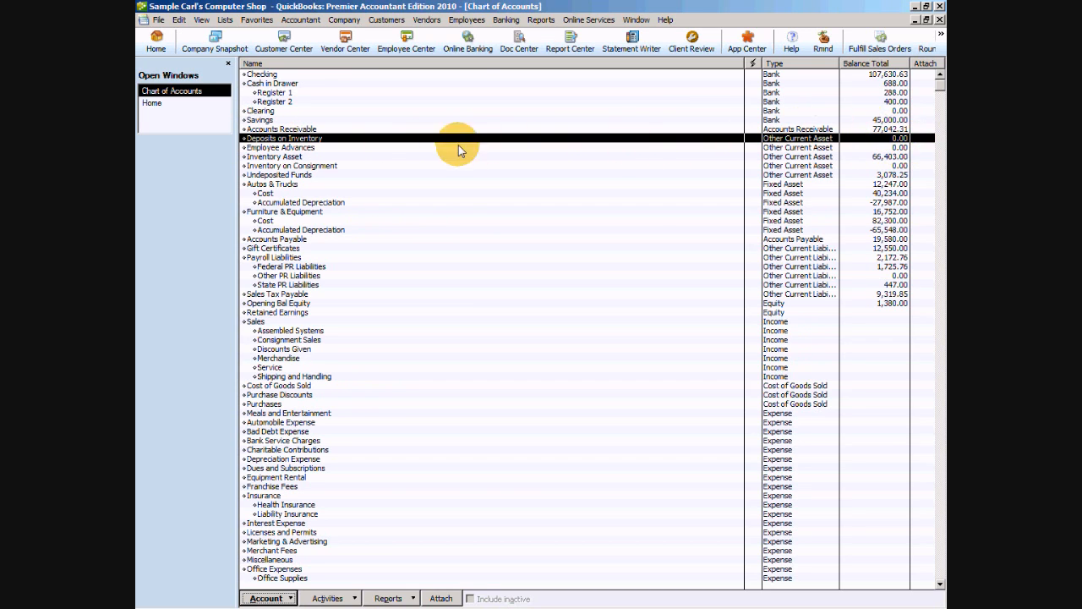
mouse_move(237, 37)
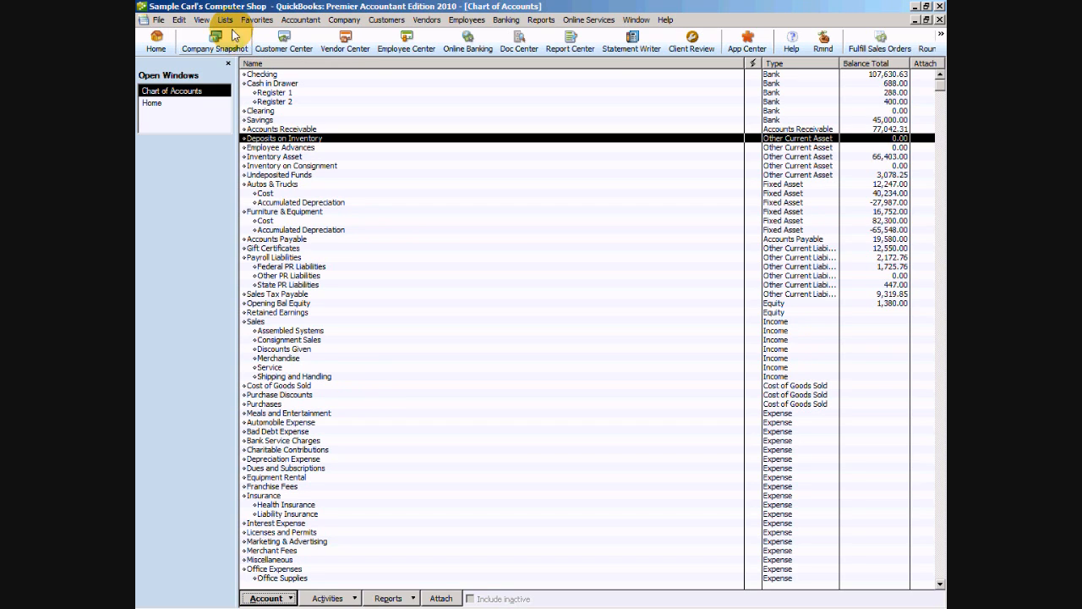
Step: Show the Item List and bring up its item actions
click(224, 20)
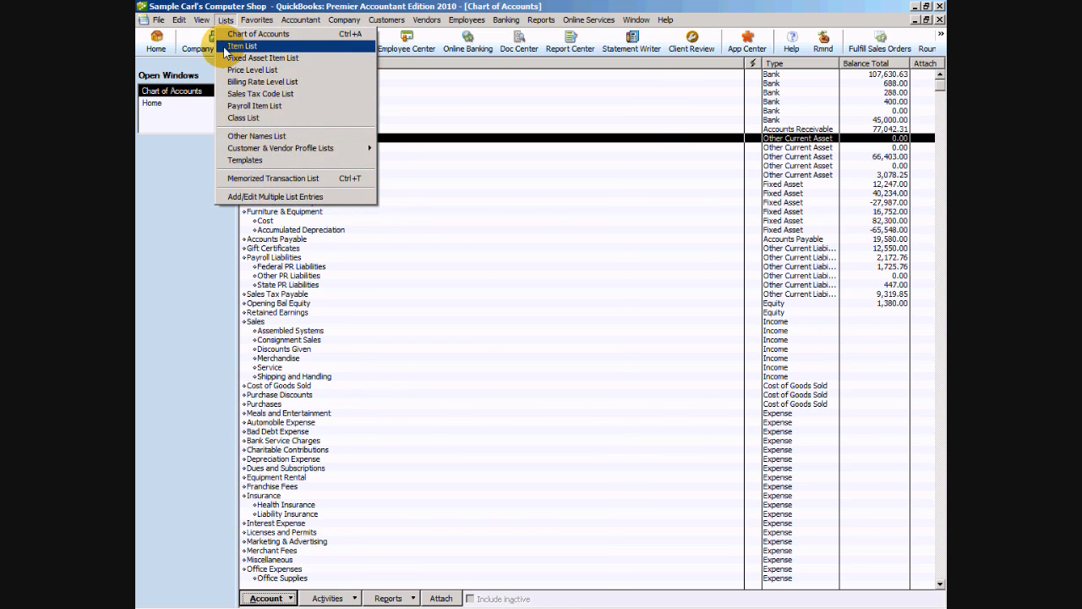
click(243, 46)
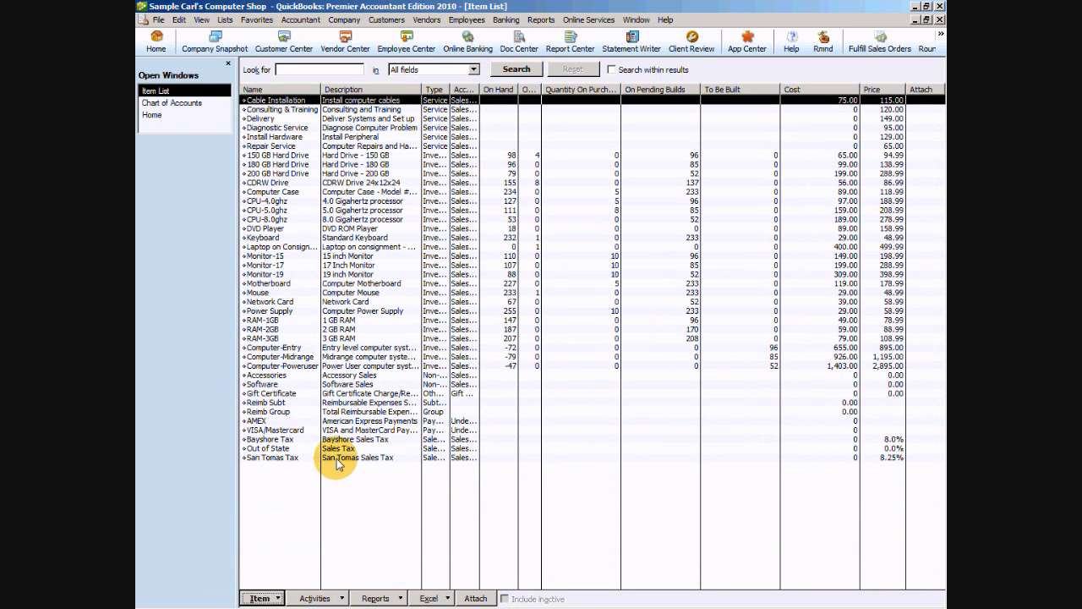
mouse_move(323, 491)
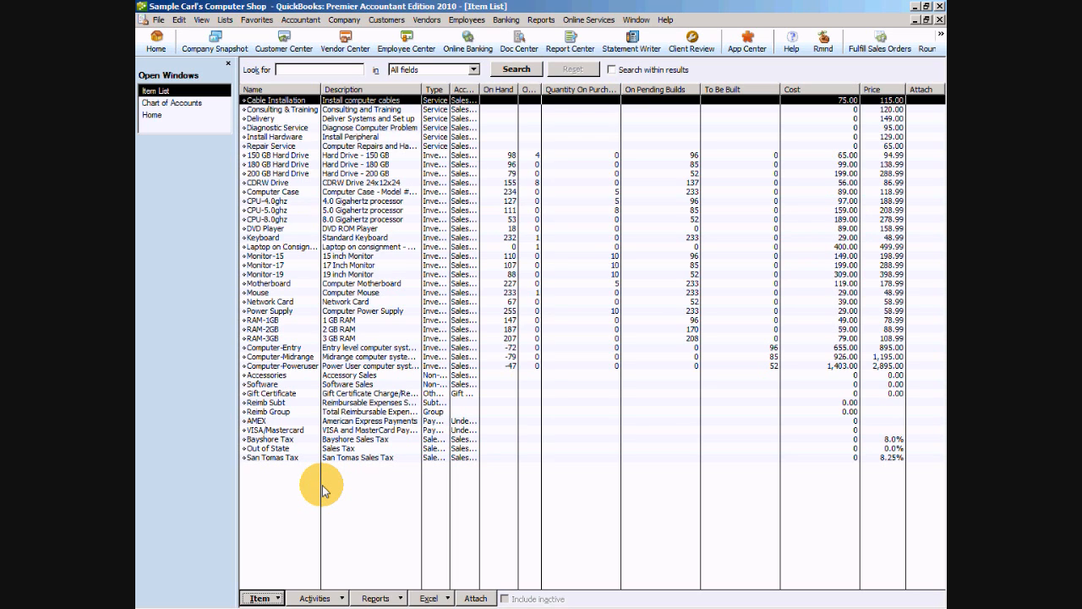
mouse_move(279, 571)
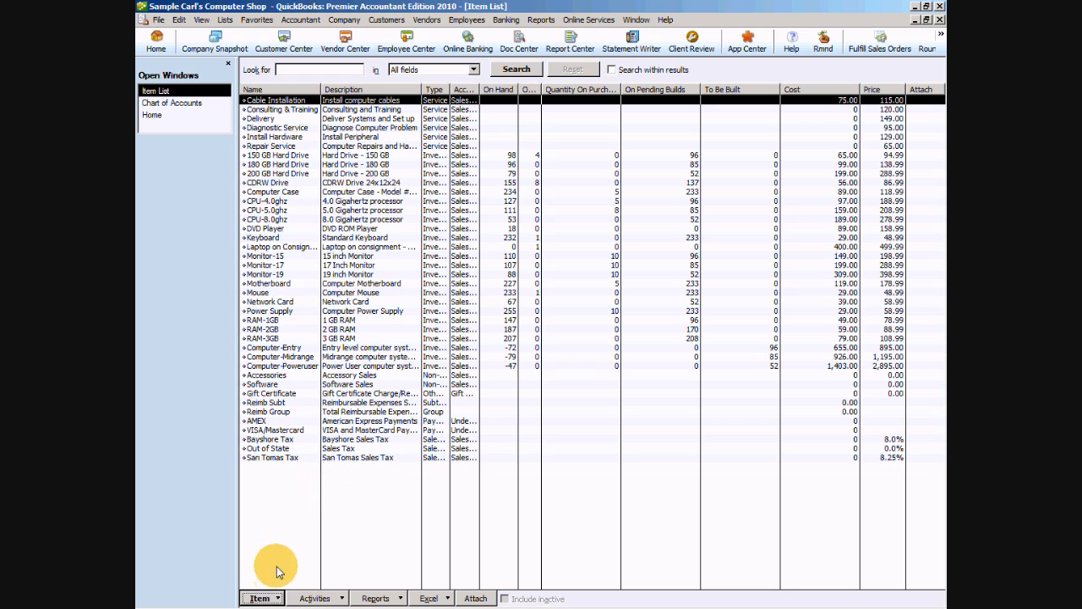
click(264, 599)
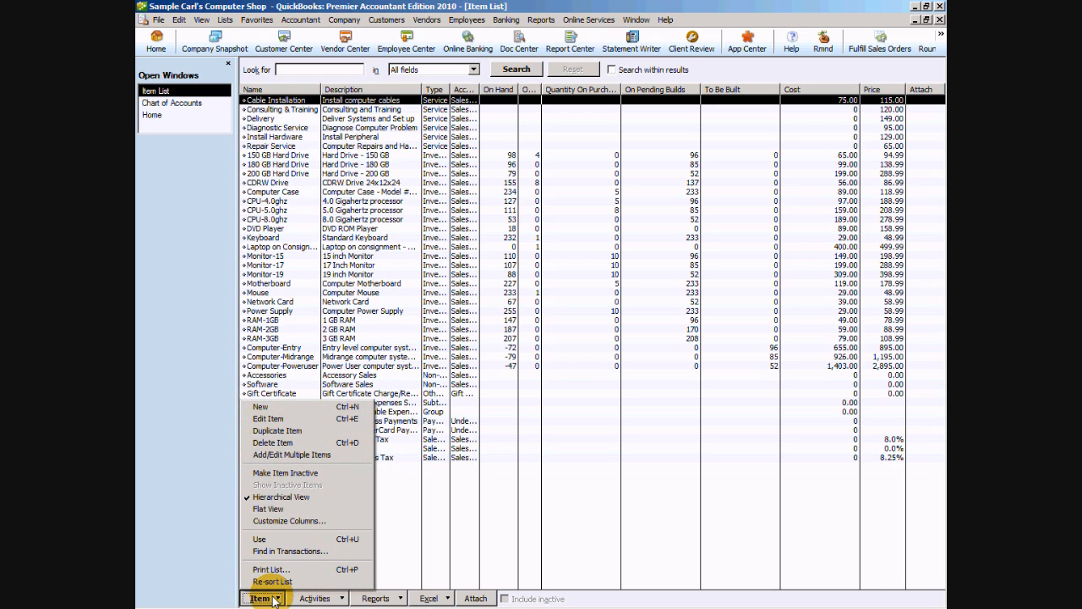
Step: Start an Other Charge item 'Deposit on Inventory' with tax code Non
click(260, 406)
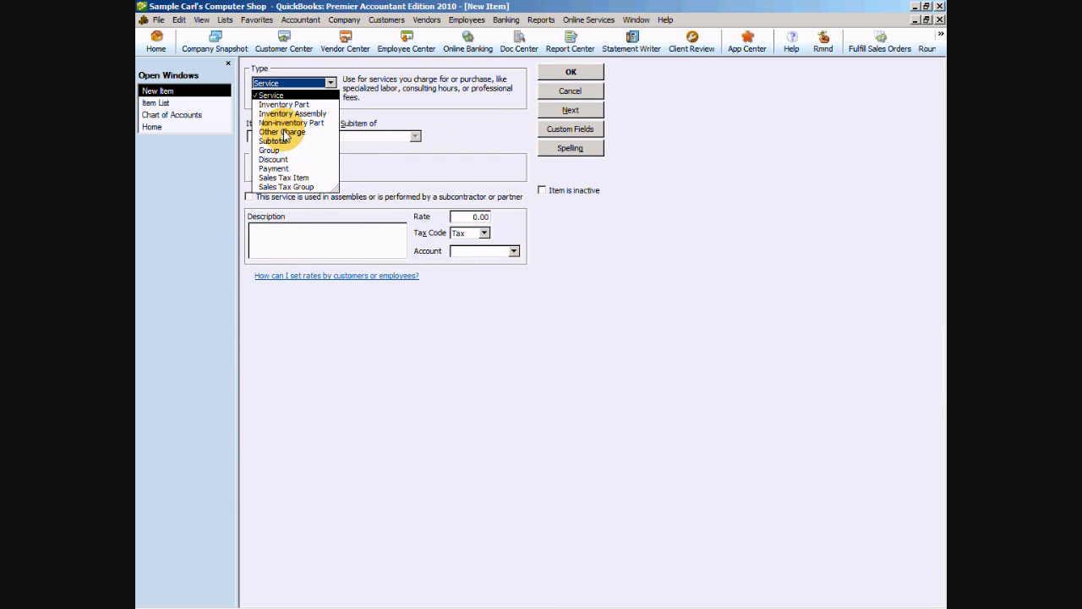
click(281, 132)
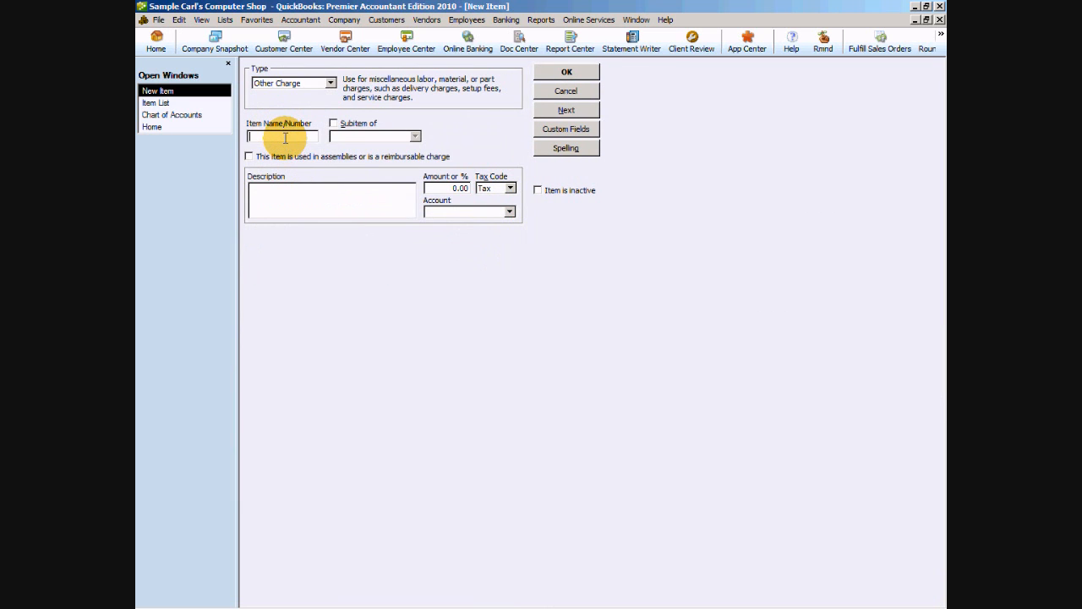
text(Dep)
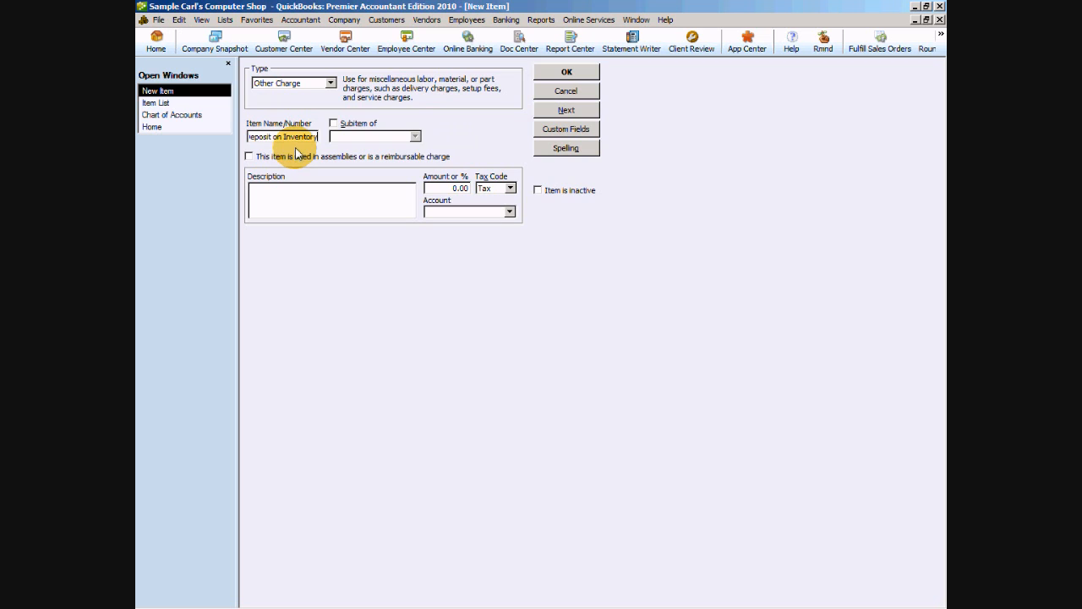
click(510, 188)
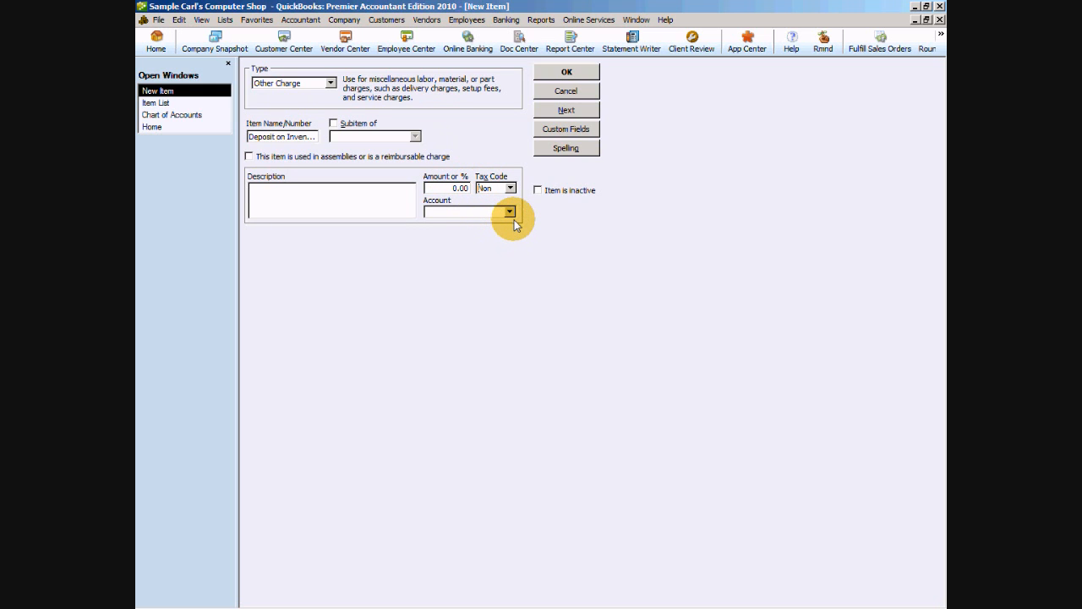
Step: Link the item to the Deposits on Inventory account, save it, and return Home
click(511, 213)
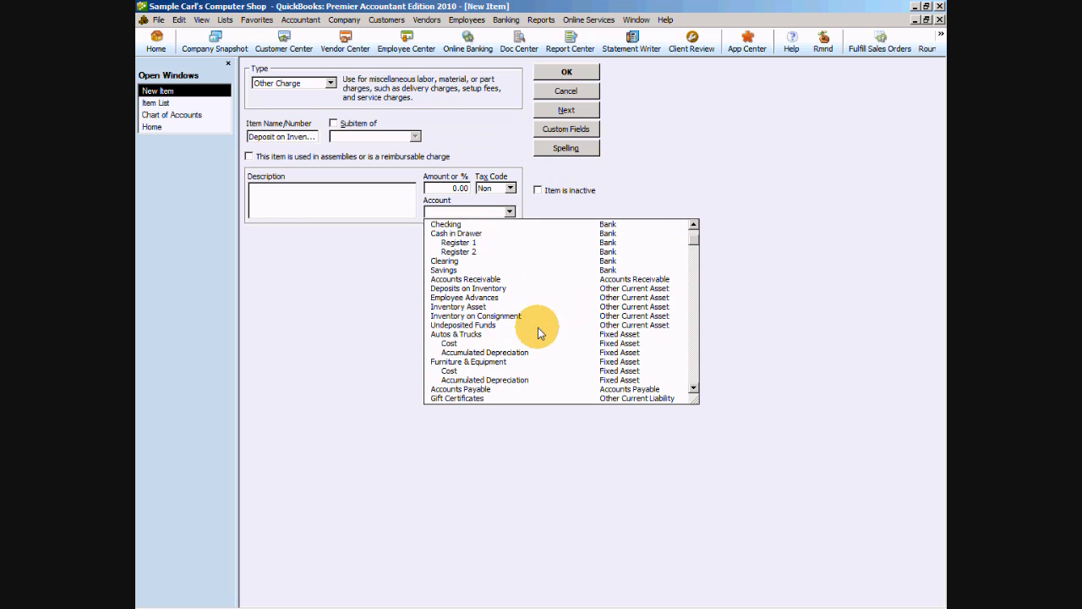
click(467, 288)
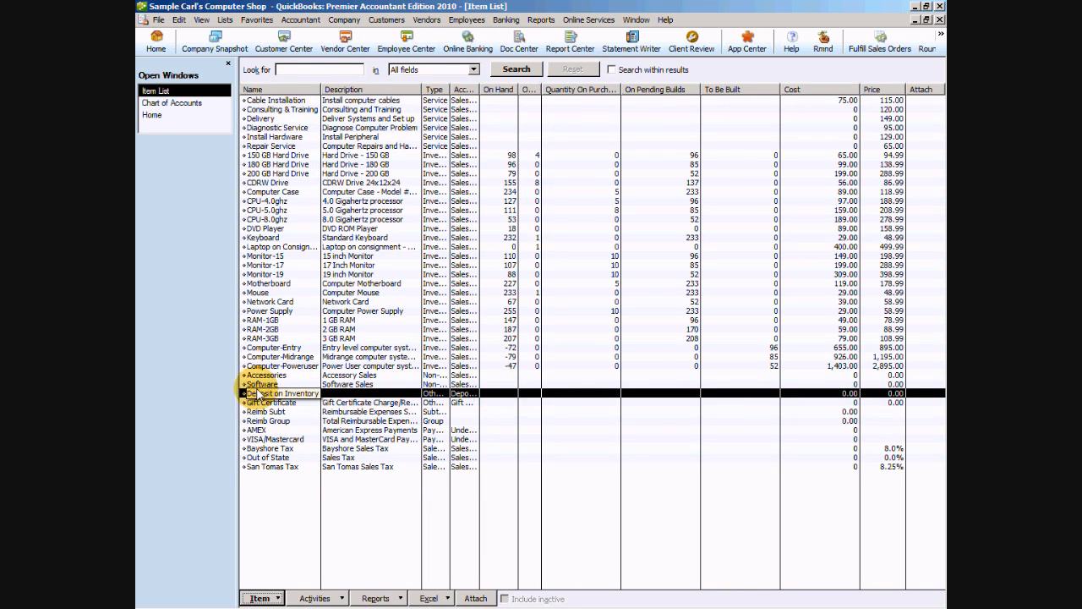
click(152, 91)
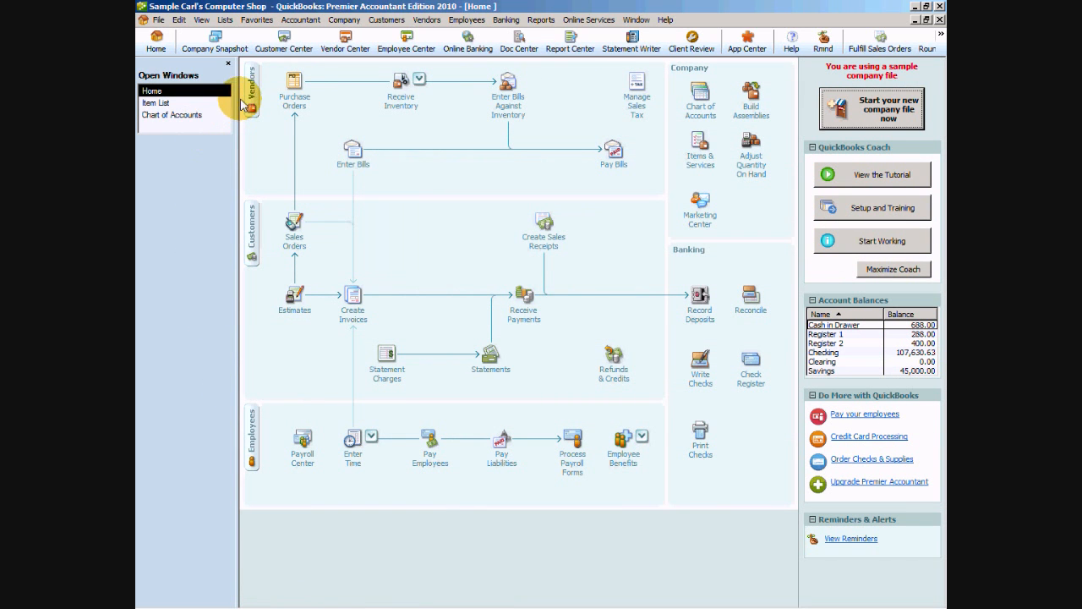
mouse_move(325, 81)
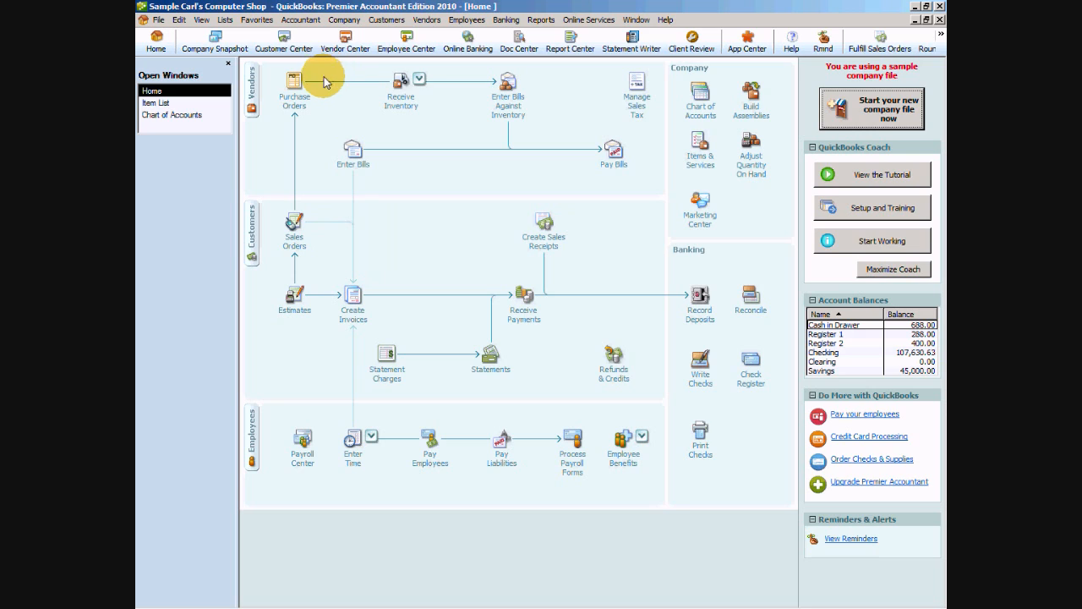
mouse_move(295, 96)
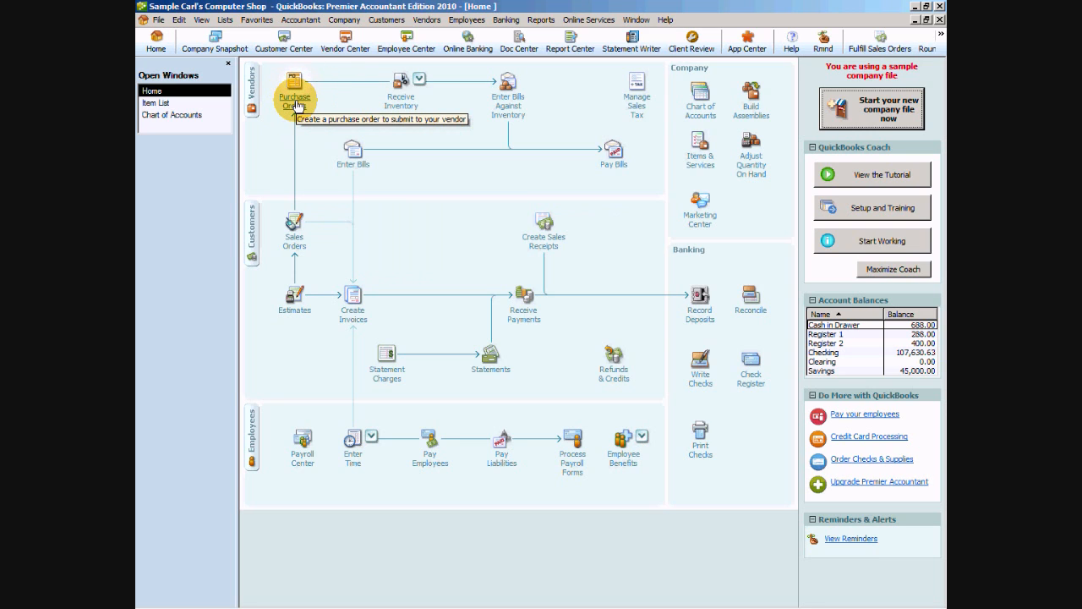
mouse_move(308, 129)
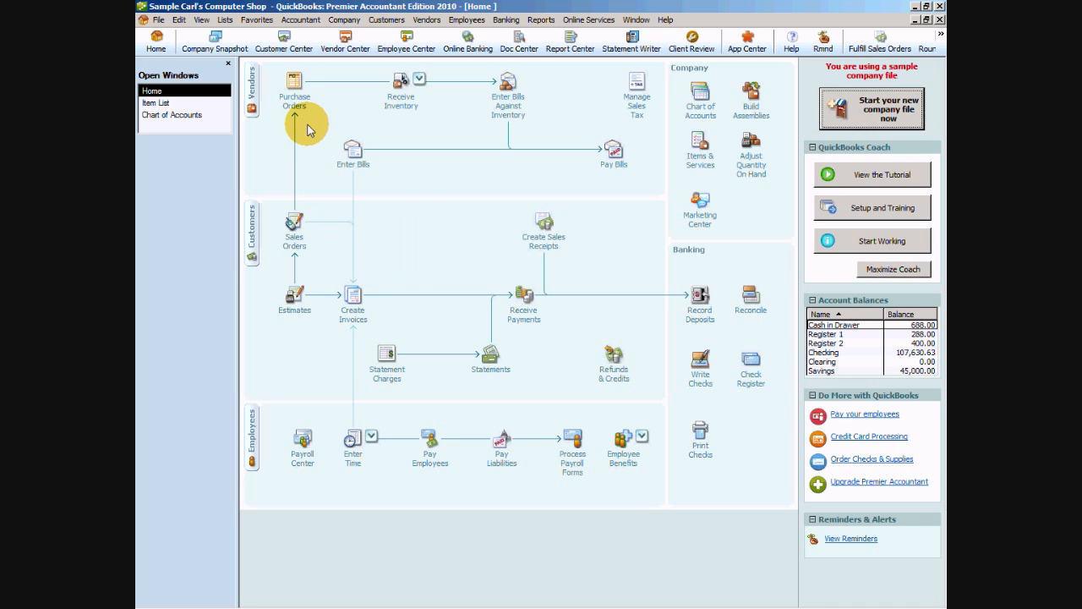
mouse_move(332, 138)
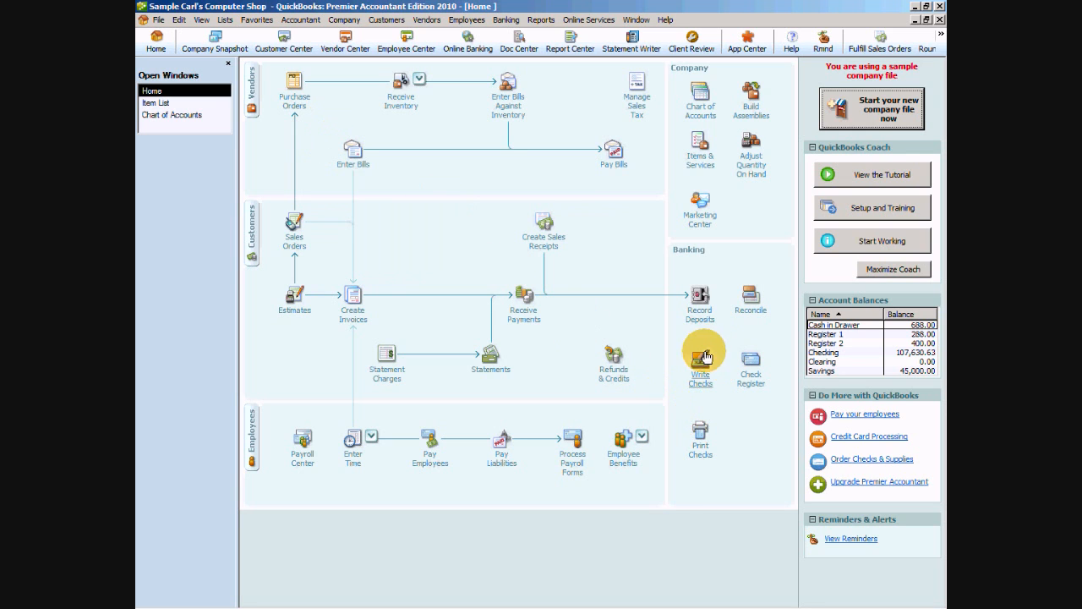
click(700, 355)
text(Hamby Distributors)
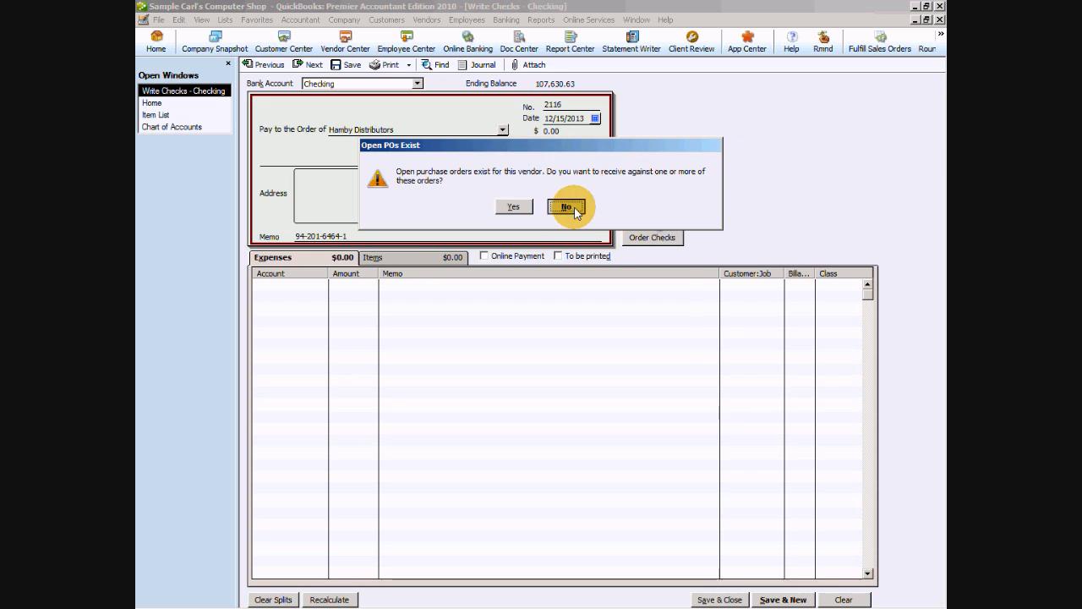
Step: Decline receiving open POs and paying open bills so the Hamby Distributors check stays blank
click(565, 207)
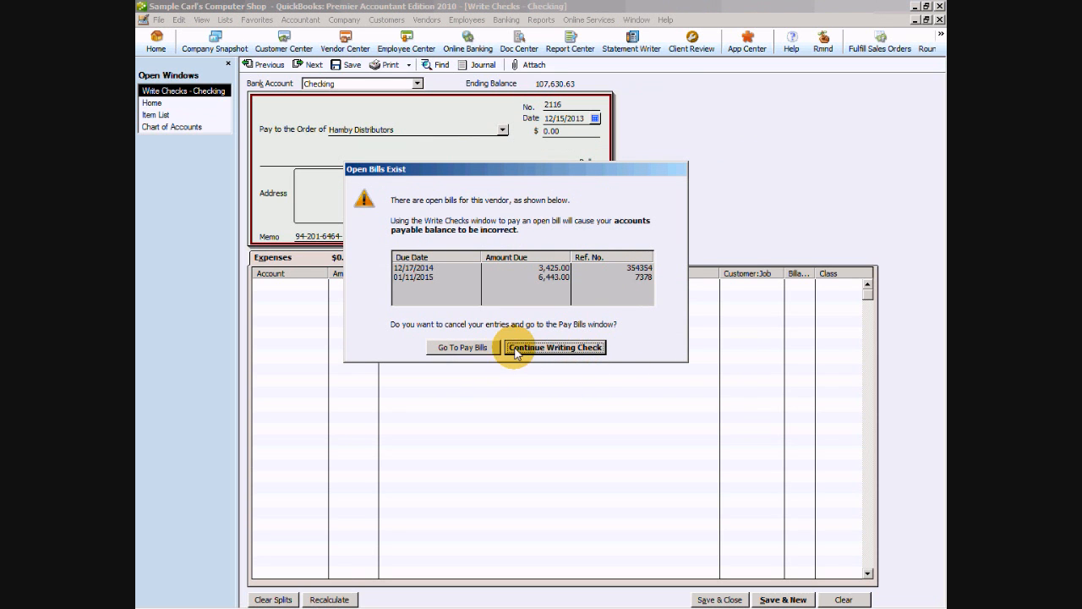
click(555, 347)
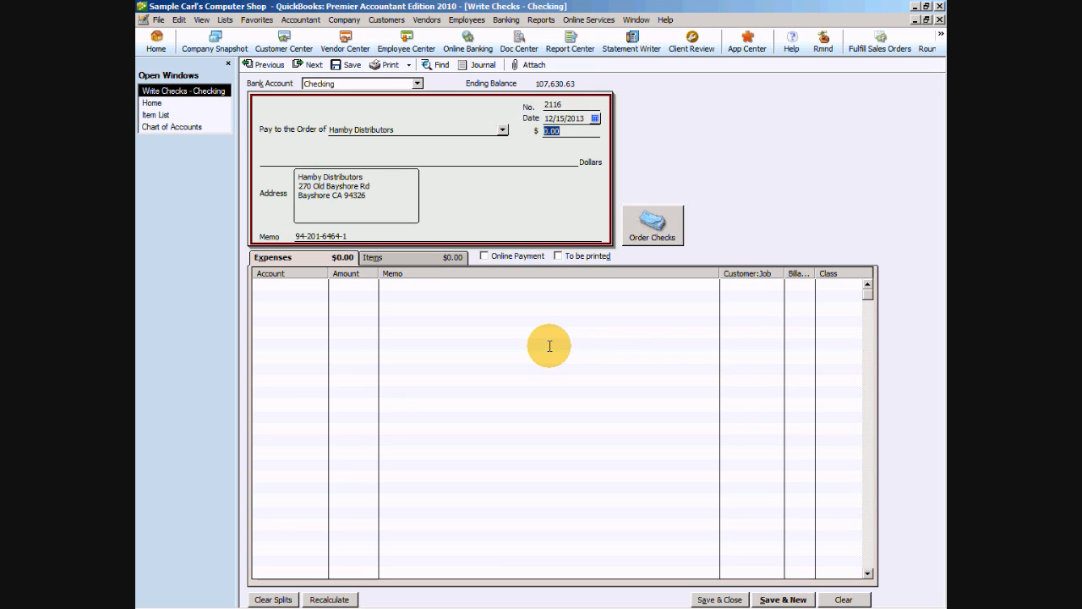
Step: Make the check 1,000.00 with one Deposit on Inventory item line costing 1,000.00, accepting the cost change
text(100.00)
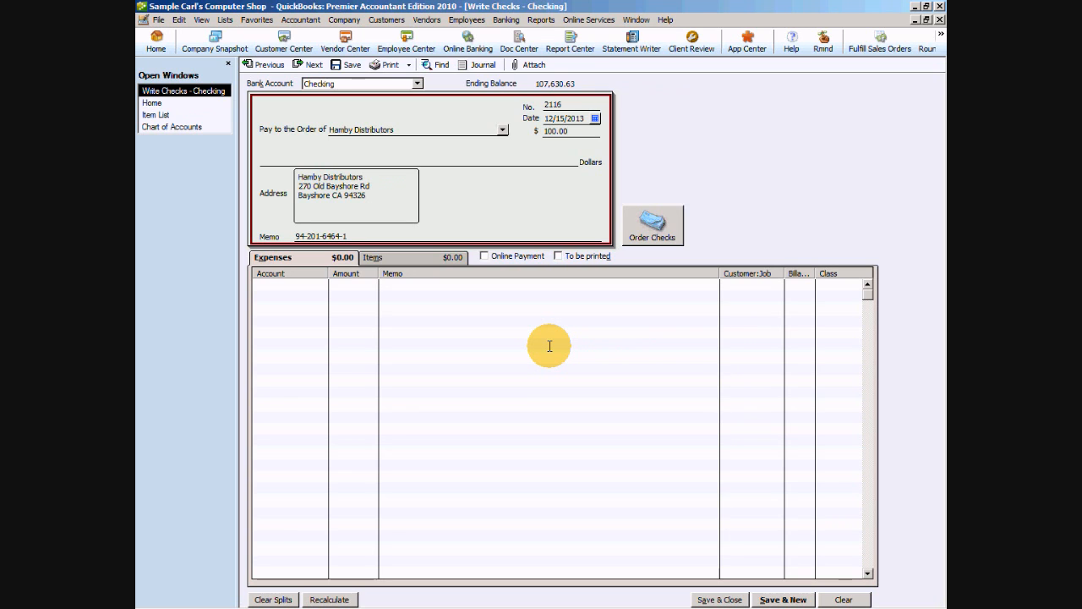
text(10000.00)
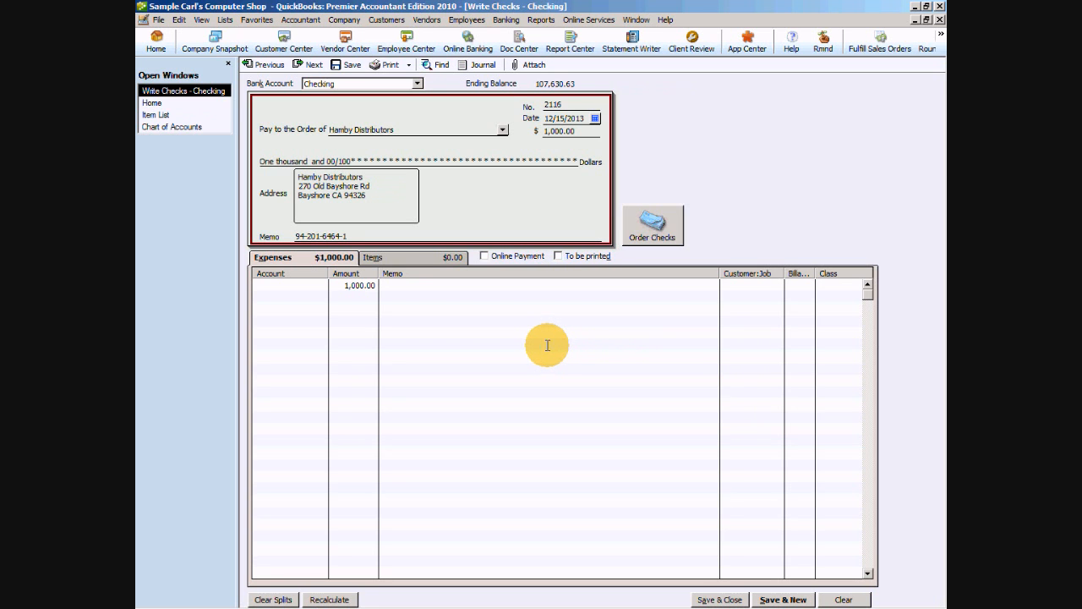
click(372, 257)
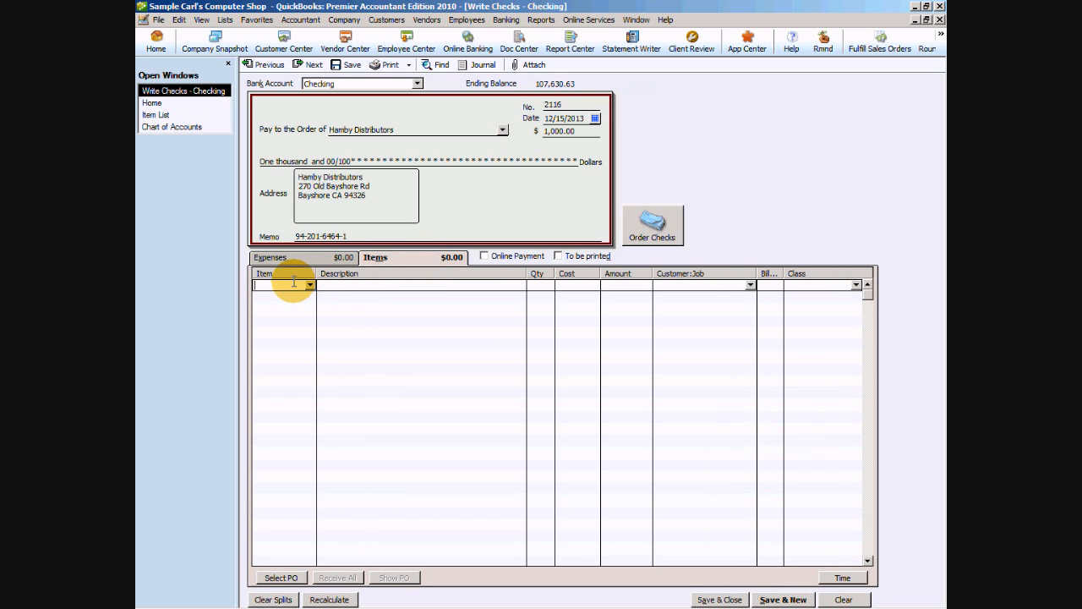
click(312, 284)
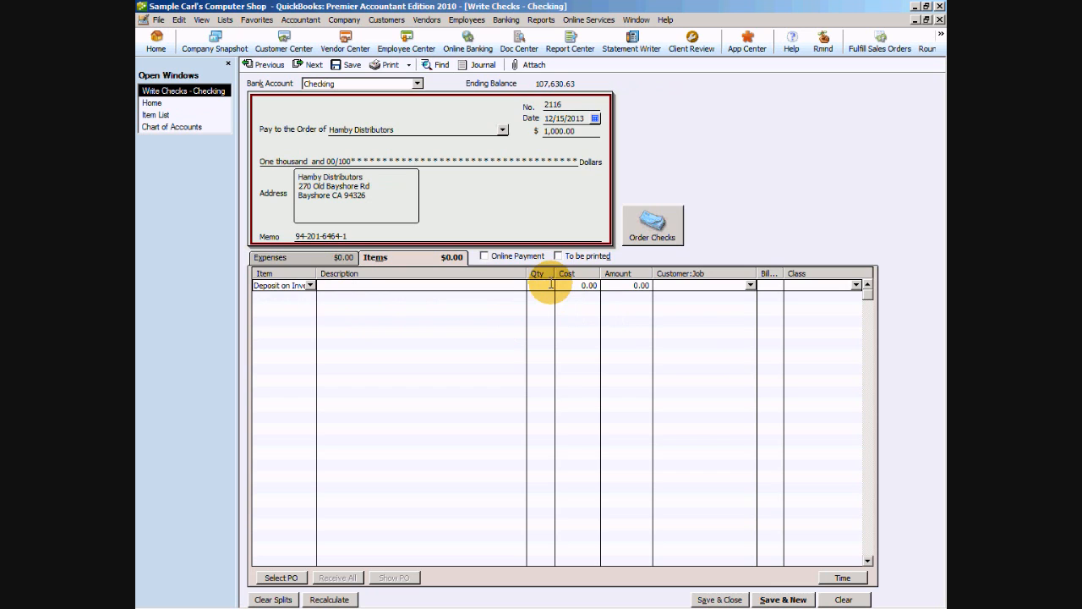
text(000)
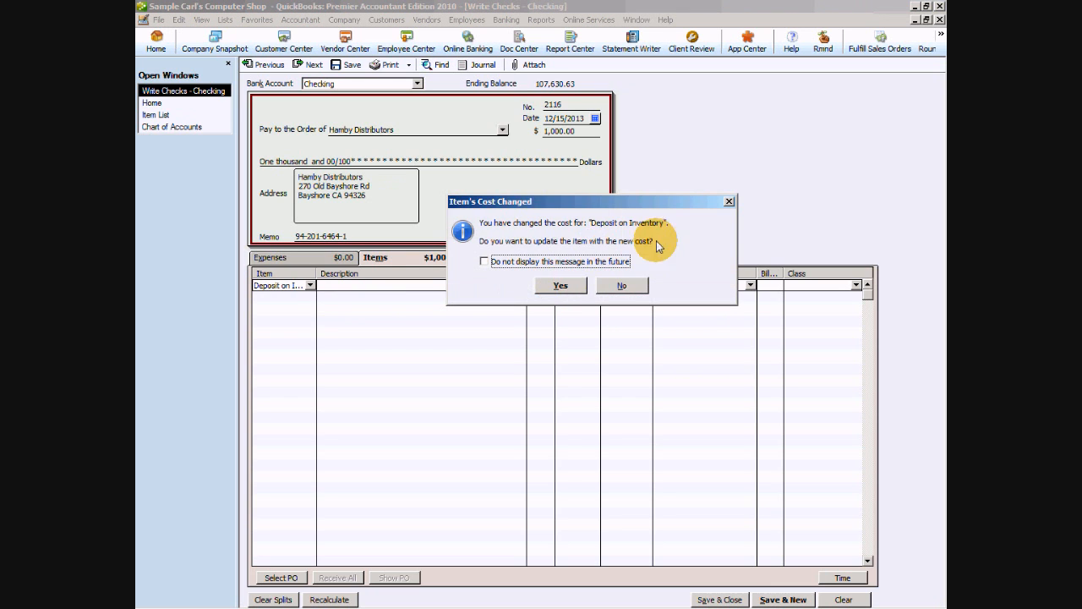
click(561, 285)
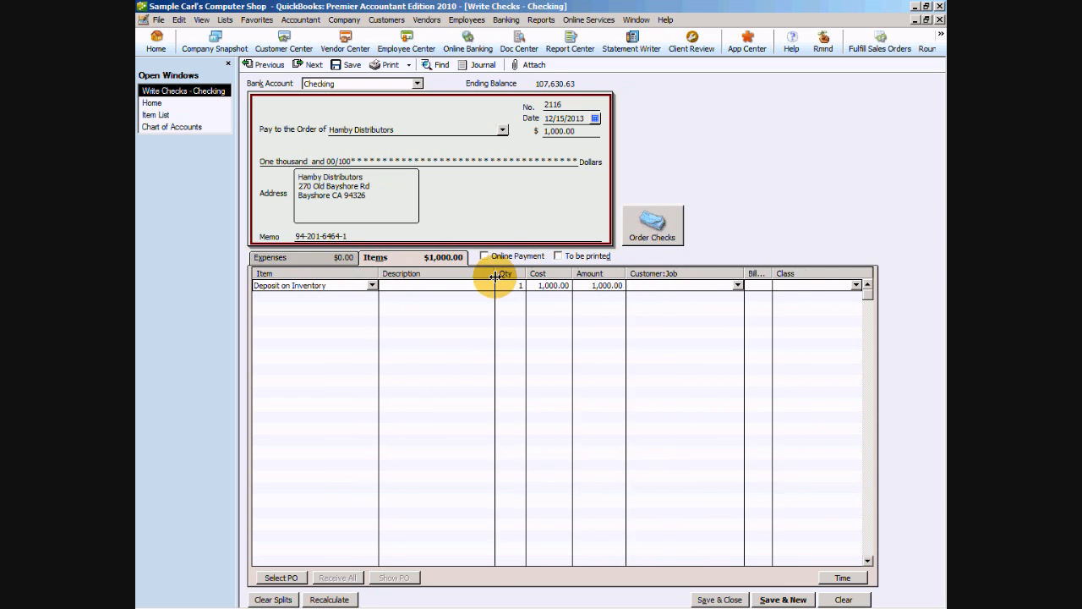
mouse_move(660, 369)
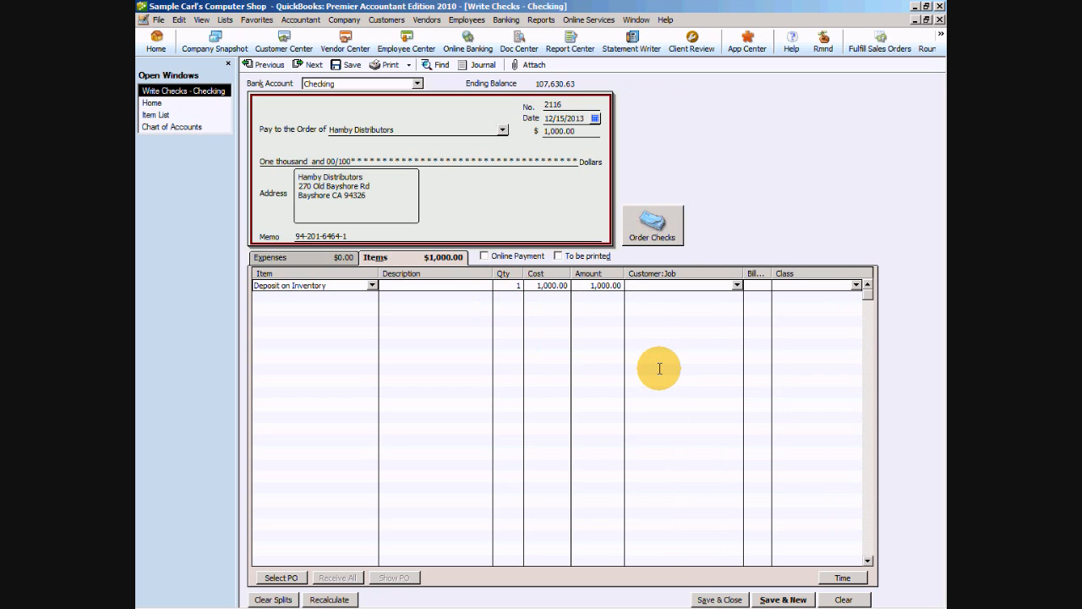
mouse_move(717, 562)
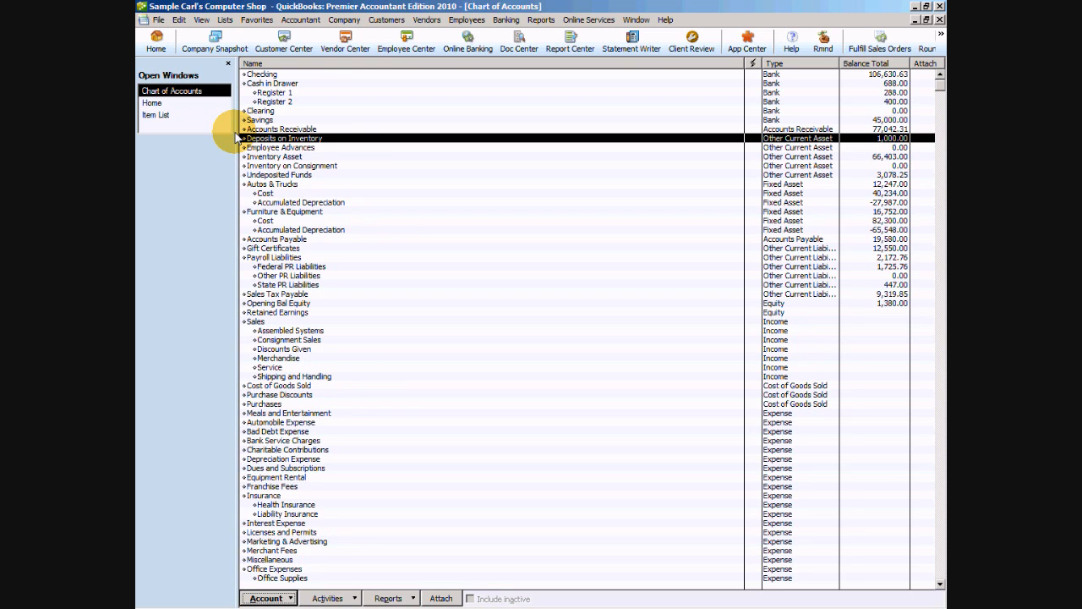
Step: From Home, start Receive Inventory with Bill to get a new Enter Bills window
click(152, 92)
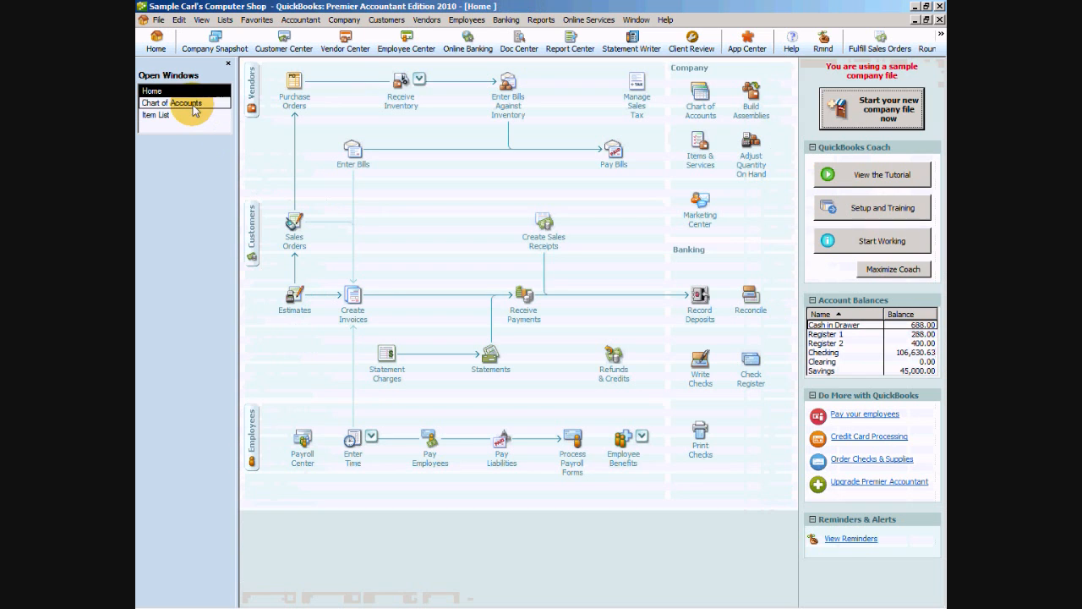
mouse_move(389, 115)
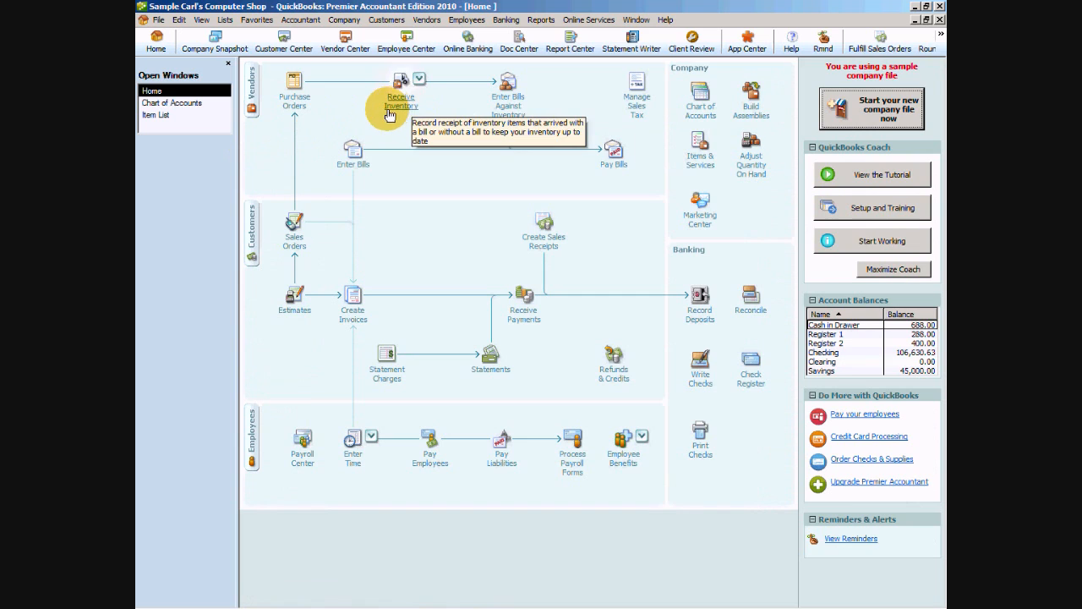
mouse_move(399, 101)
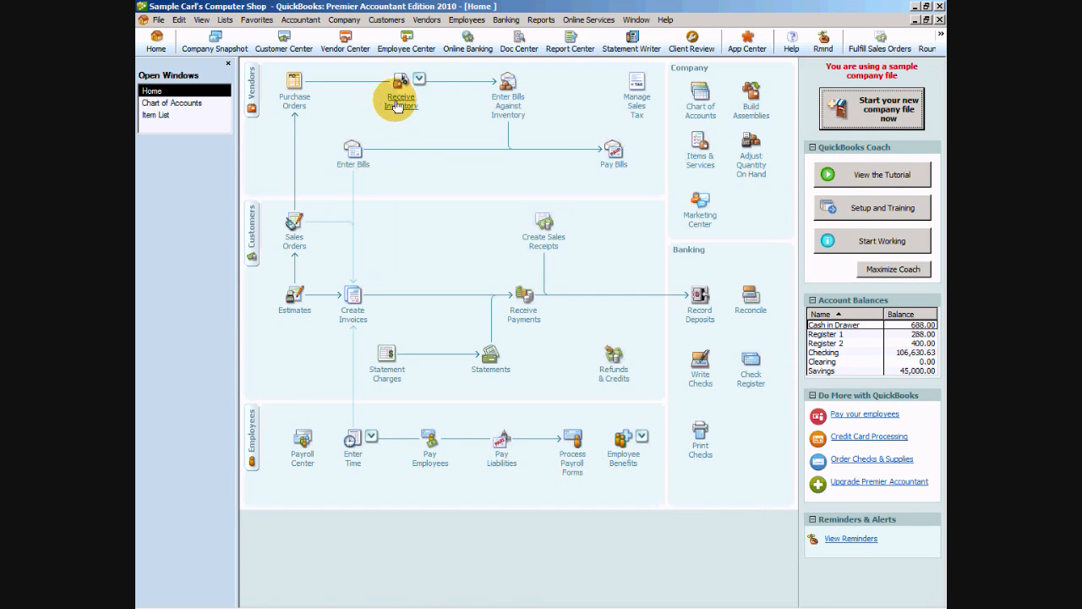
click(419, 79)
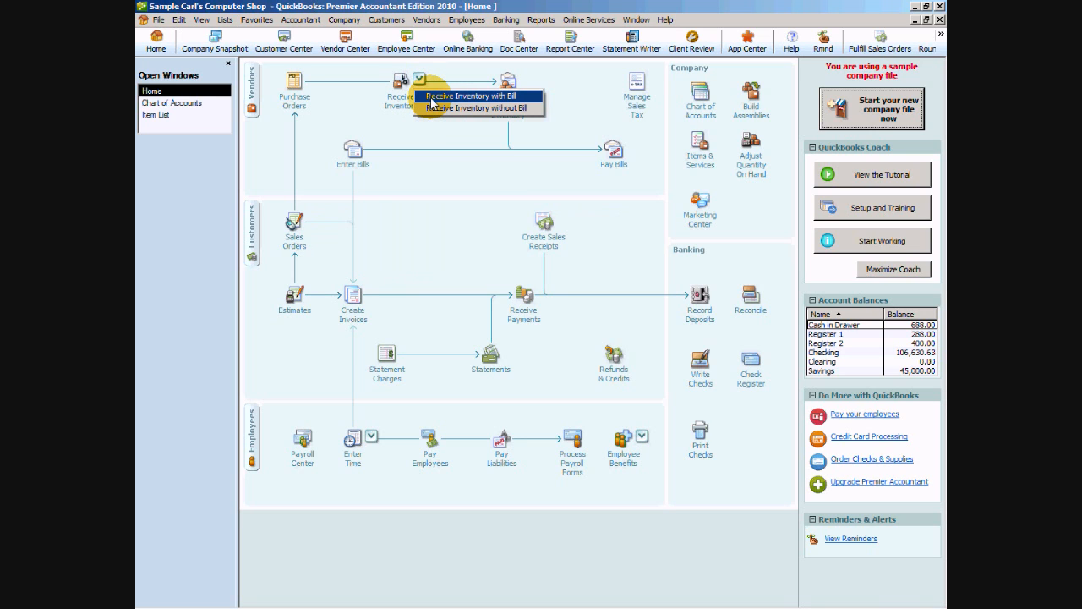
click(473, 94)
text(Ham)
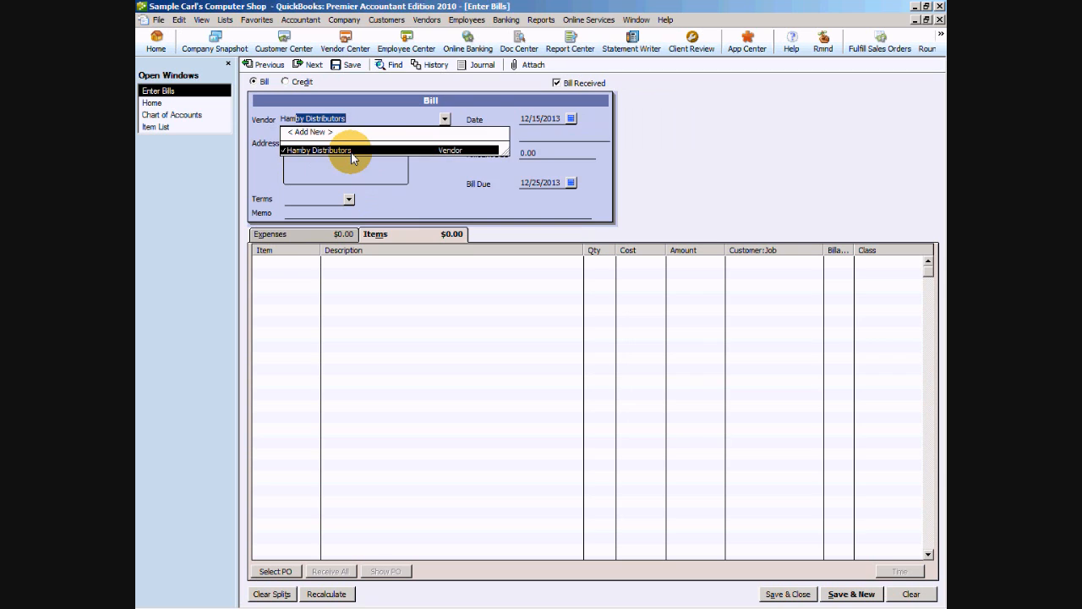
Step: Choose vendor Hamby Distributors and receive against its open purchase order 2007-130
click(318, 149)
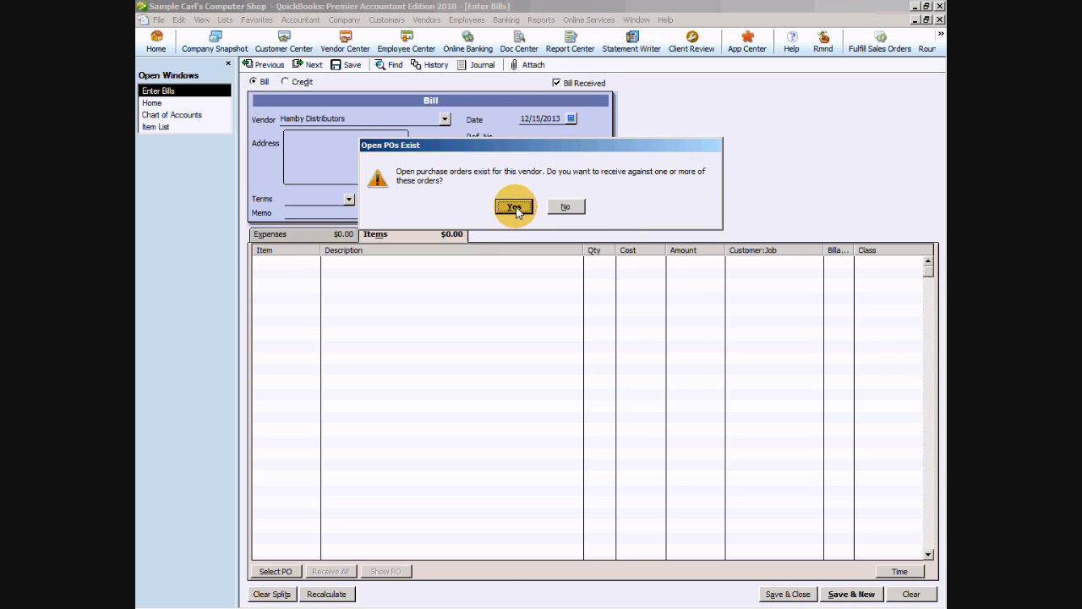
click(514, 206)
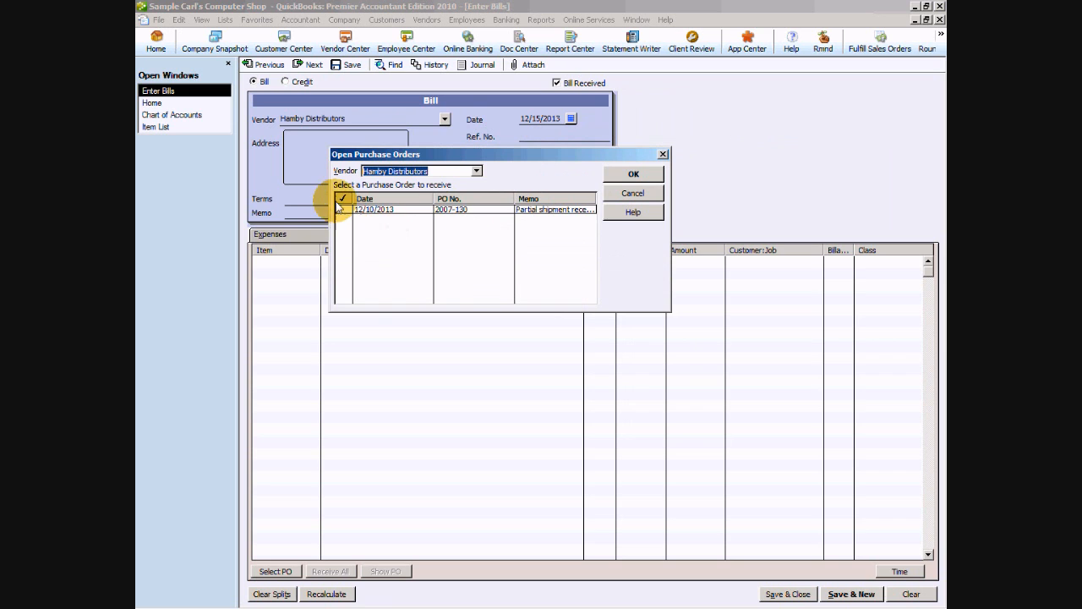
click(342, 209)
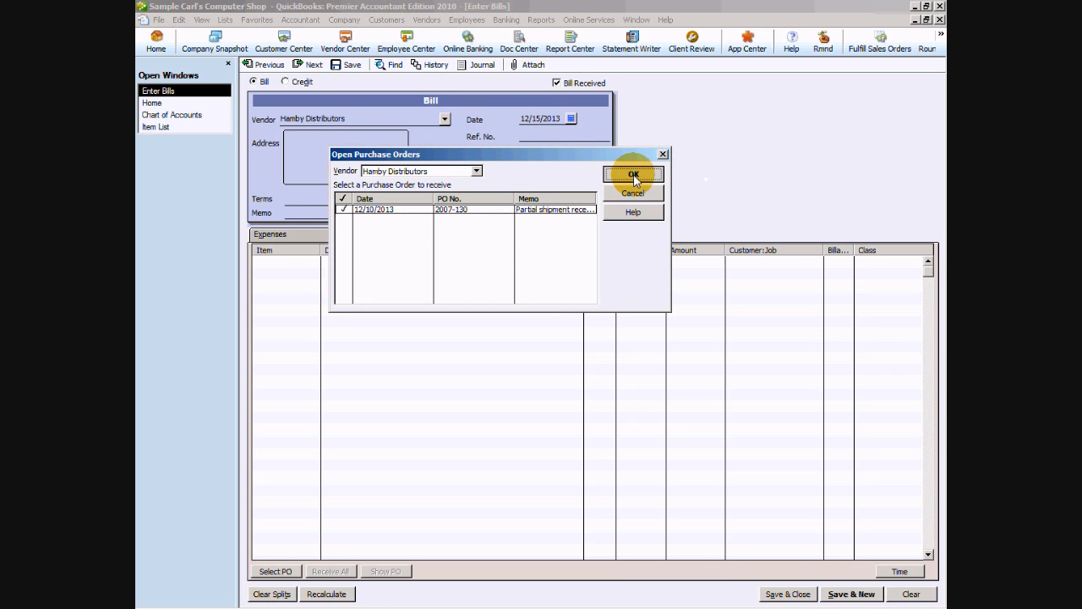
click(632, 175)
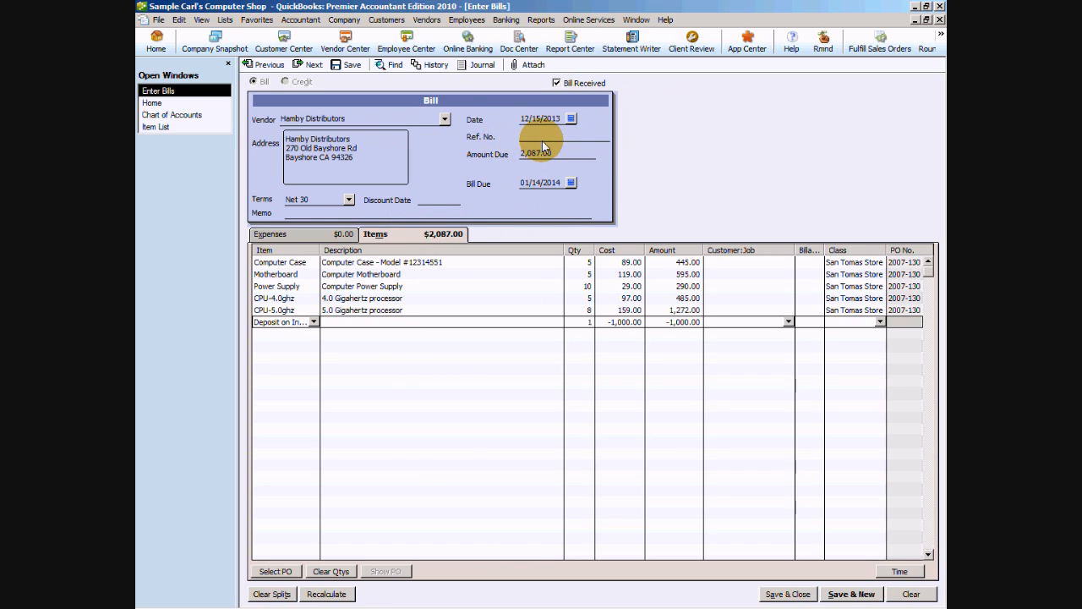
Step: Give the 2,087.00 bill reference number 12345 and save it
text(123456)
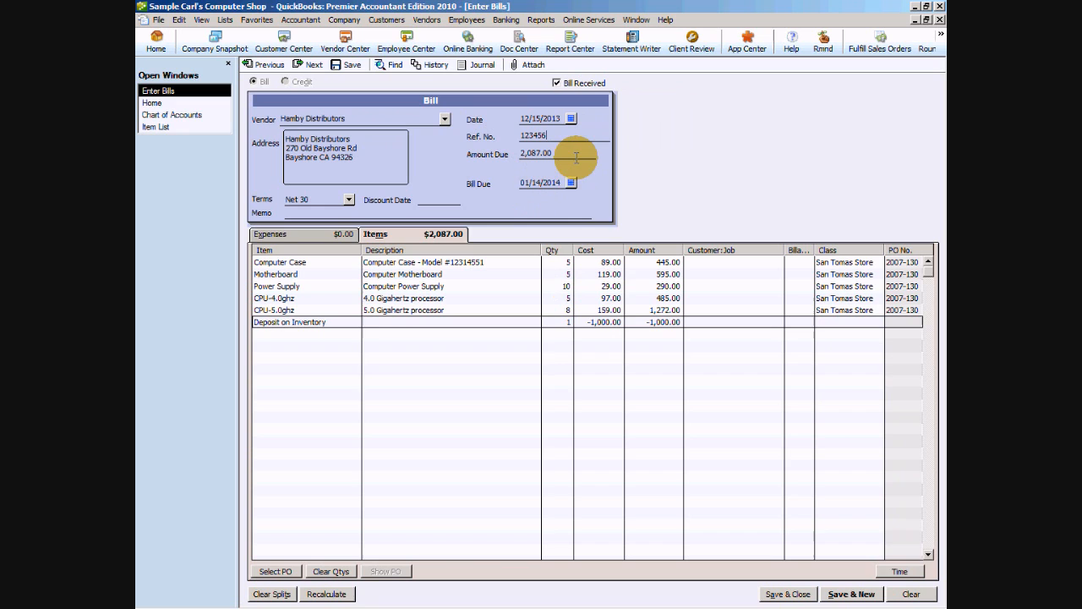
mouse_move(499, 325)
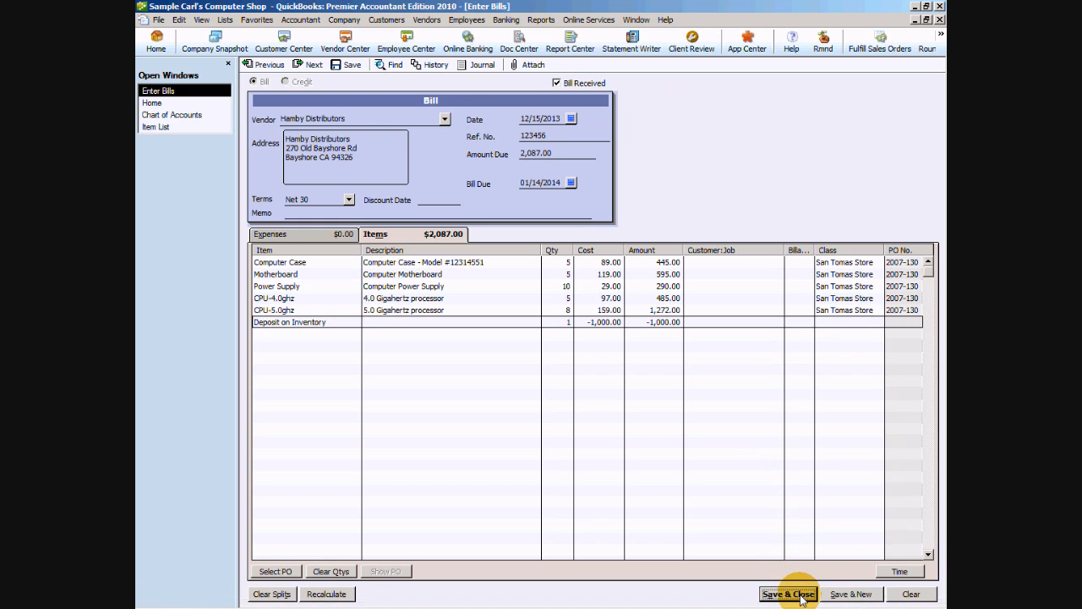
click(788, 592)
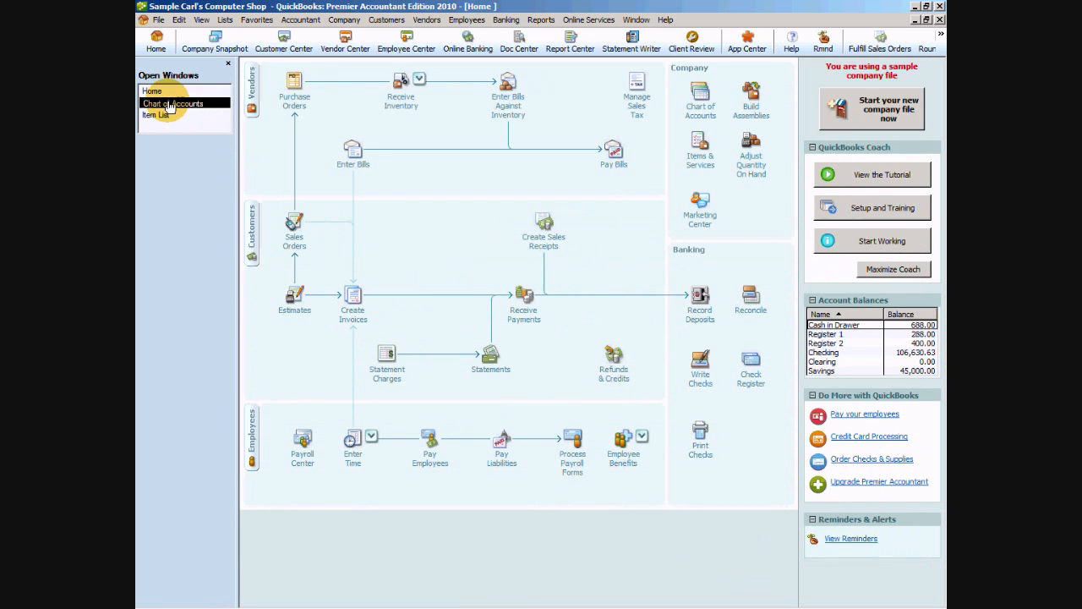